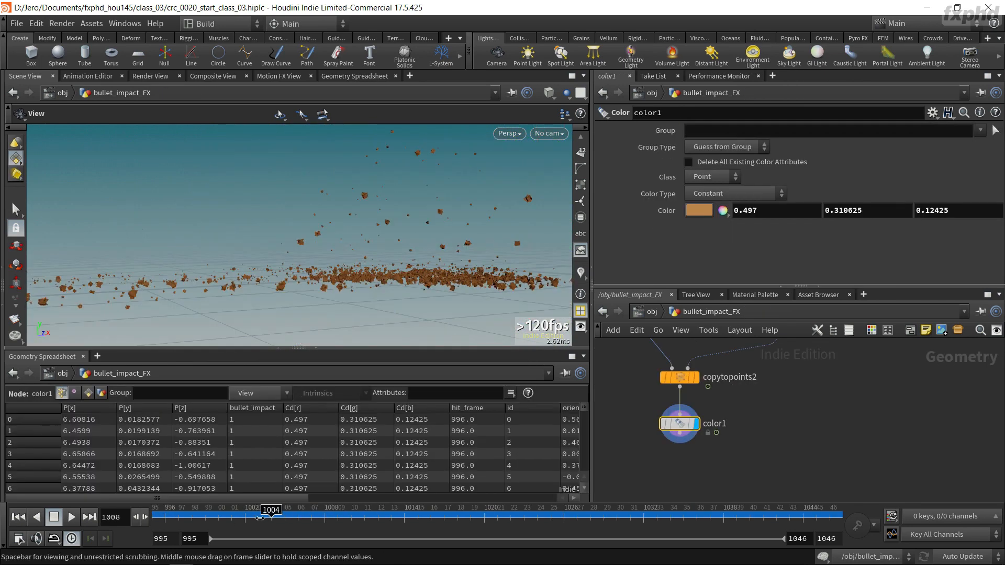
Raise the vel_dir noise Roughness from 0.387 to 0.552
drag(271, 515, 191, 515)
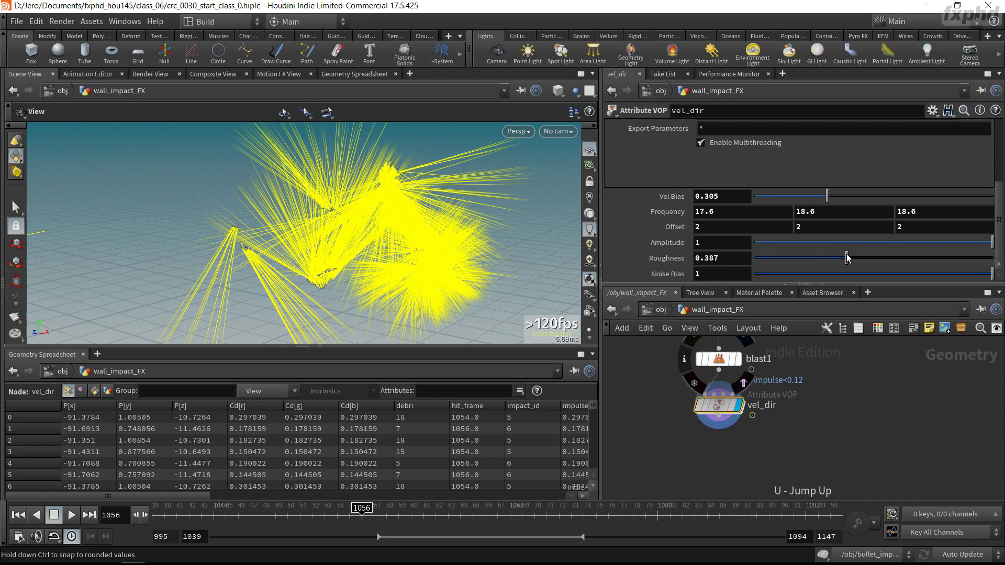
drag(846, 257, 888, 258)
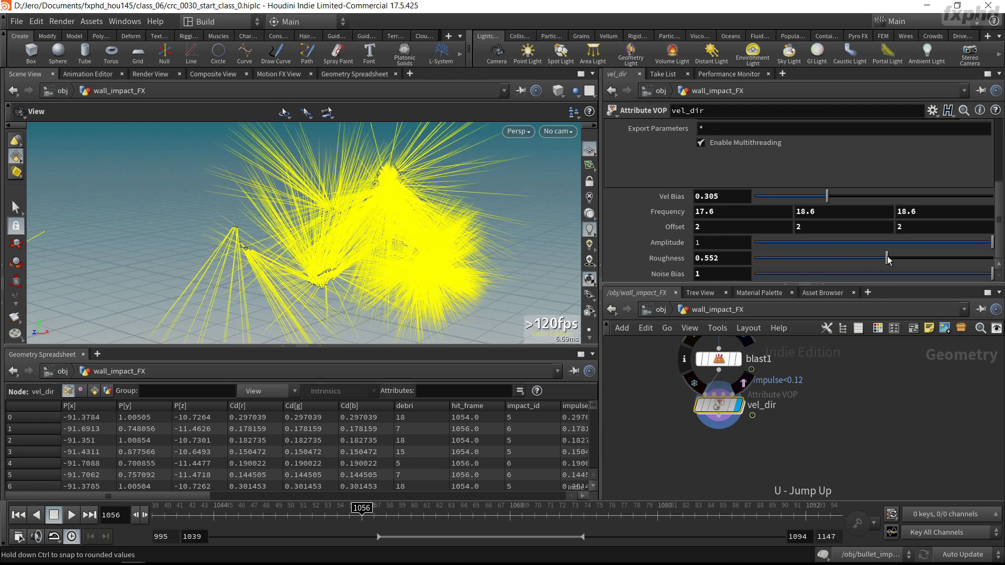